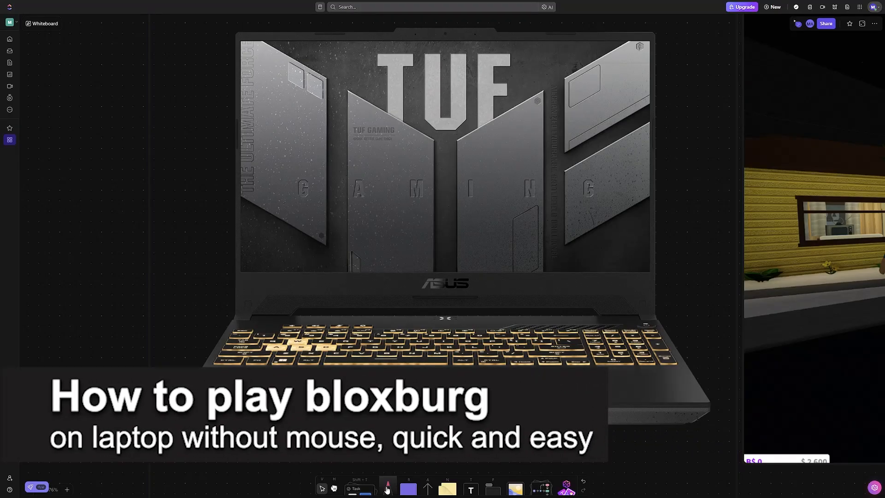
# Step: Select the pink pen tool to start sketching the crossed-out mouse
pyautogui.click(388, 489)
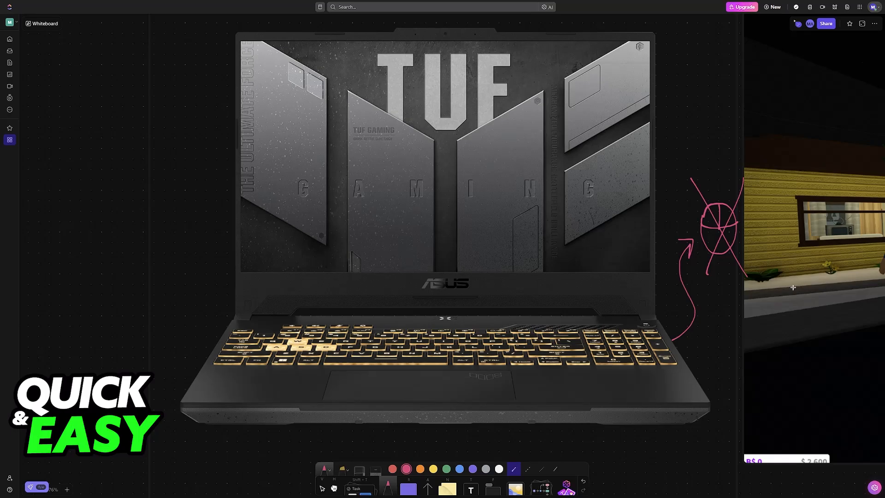
pyautogui.moveTo(771, 279)
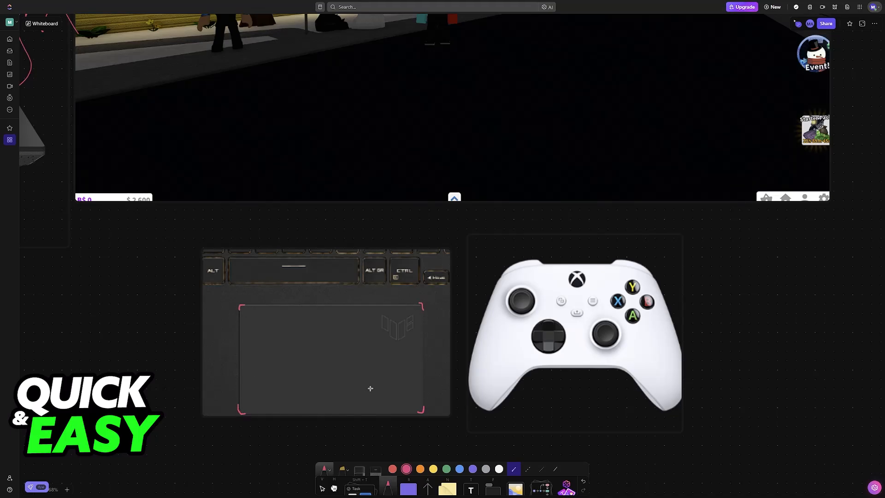
pyautogui.moveTo(365, 380)
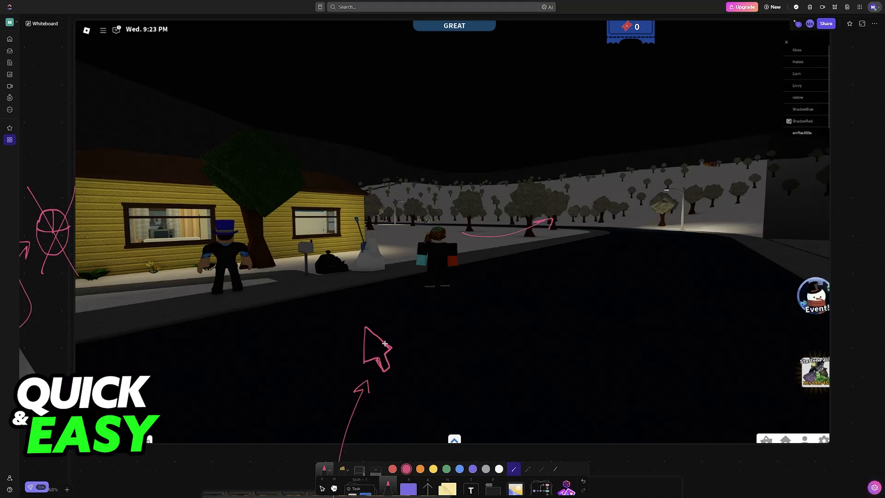
pyautogui.moveTo(457, 332)
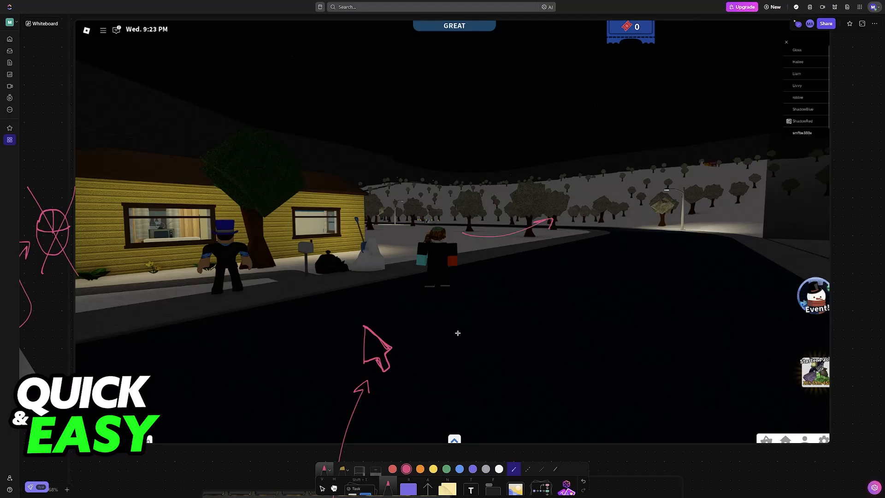
# Step: Scroll the whiteboard down to the trackpad and controller images
pyautogui.scroll(-3)
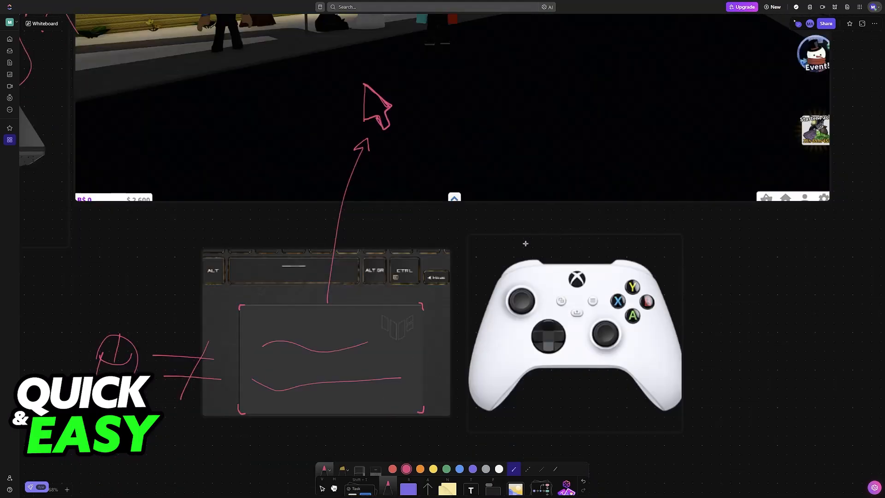
pyautogui.moveTo(381, 397)
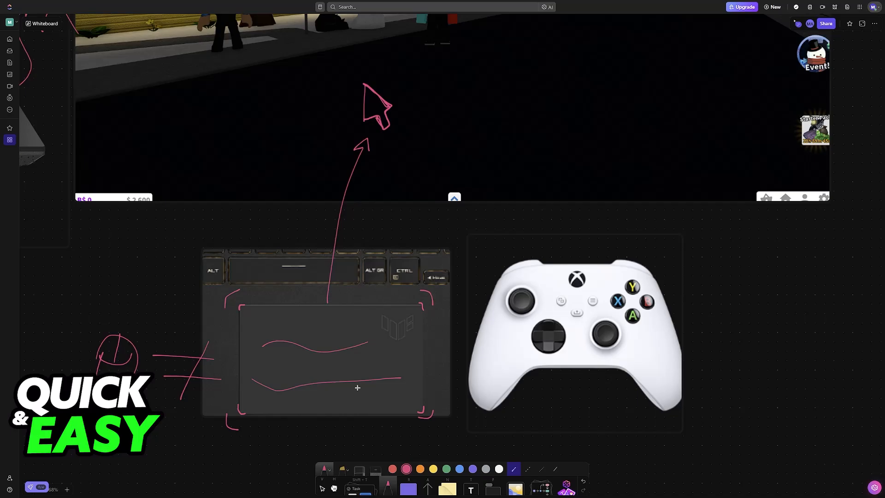
pyautogui.moveTo(575, 353)
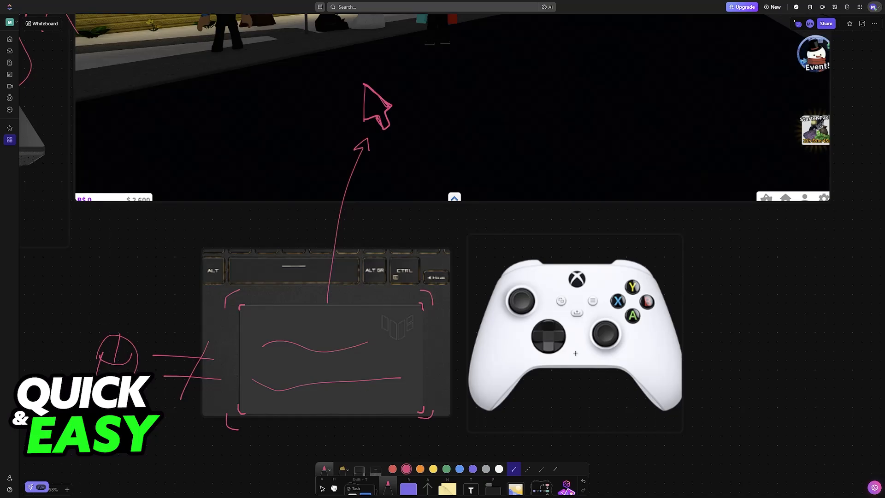
pyautogui.moveTo(579, 369)
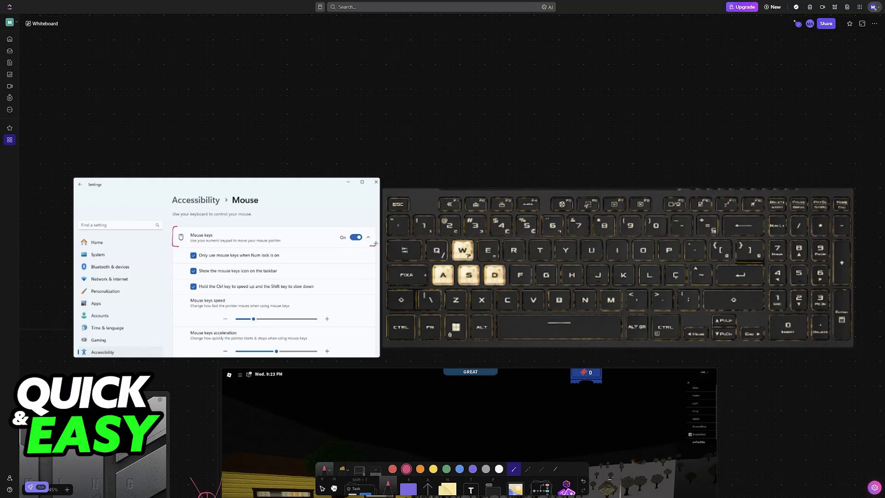
pyautogui.moveTo(776, 343)
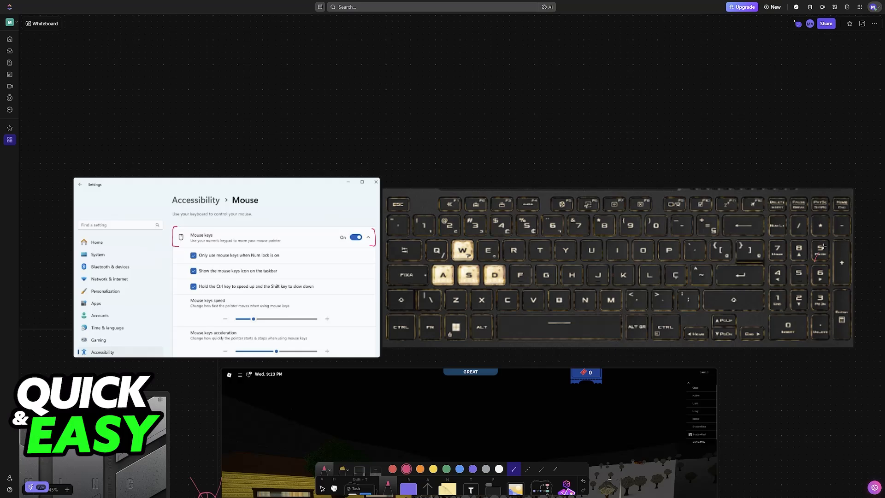
pyautogui.moveTo(826, 310)
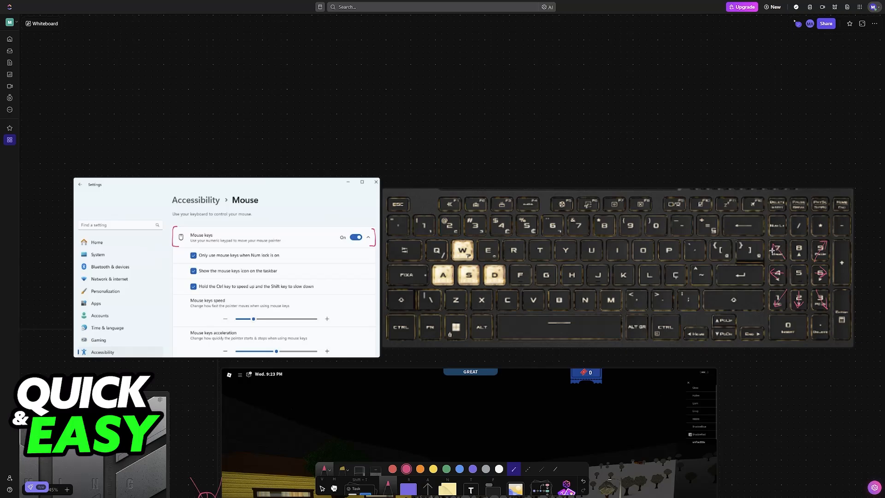
pyautogui.moveTo(748, 270)
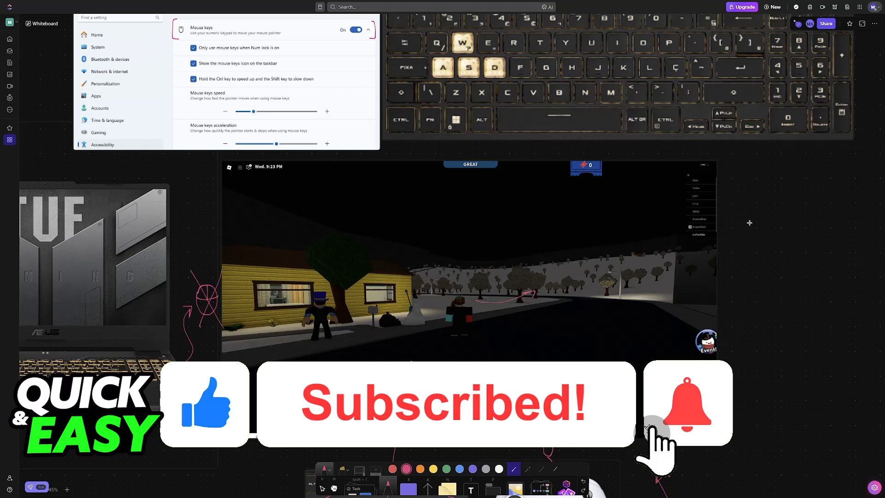
pyautogui.click(685, 403)
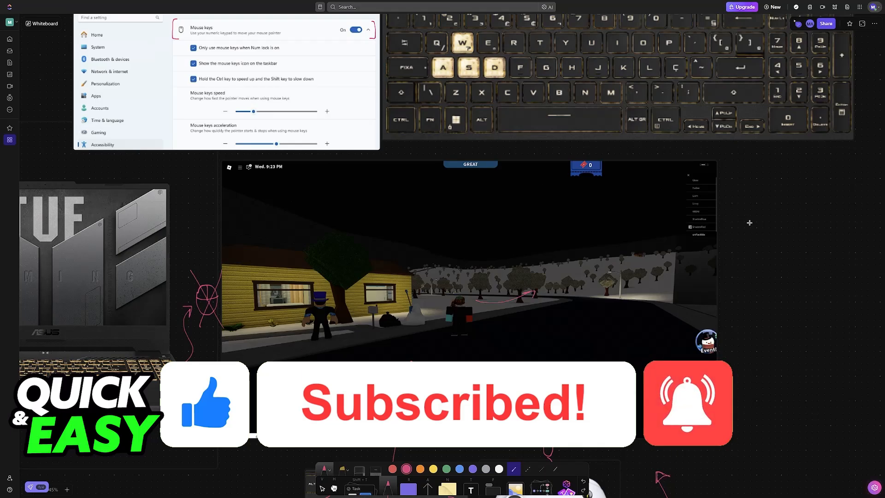